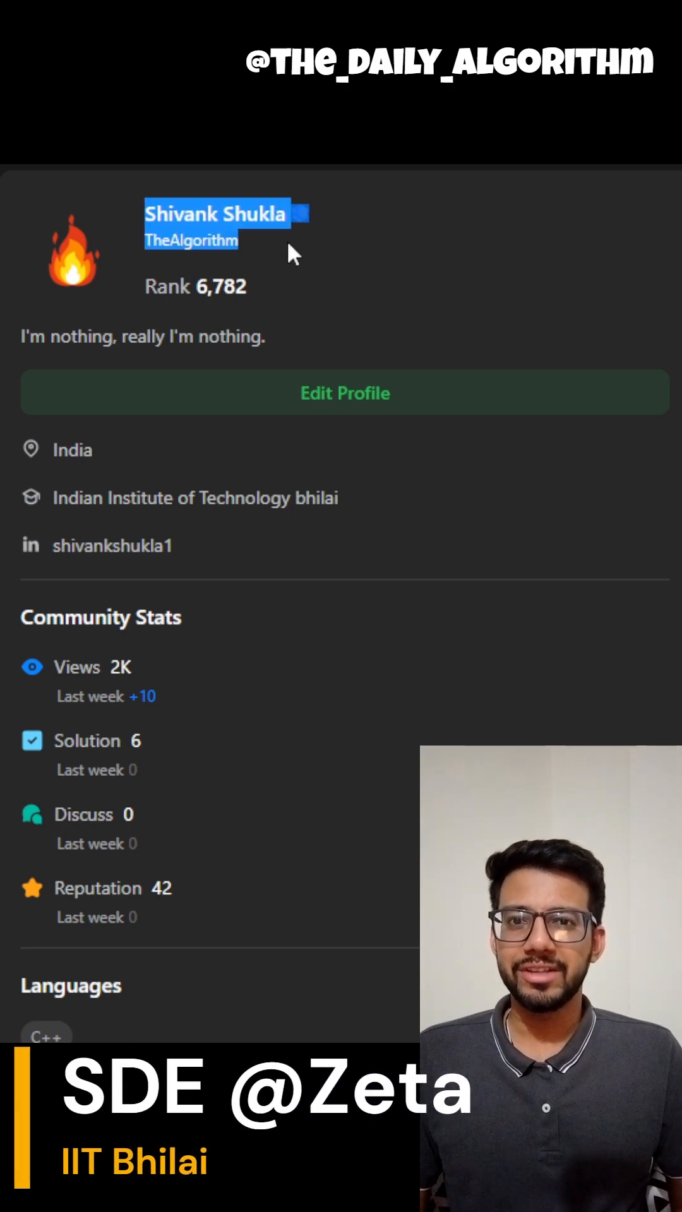
# Step: Scroll through problem 1353's examples, the output-4 case and the constraints
pyautogui.scroll(-3)
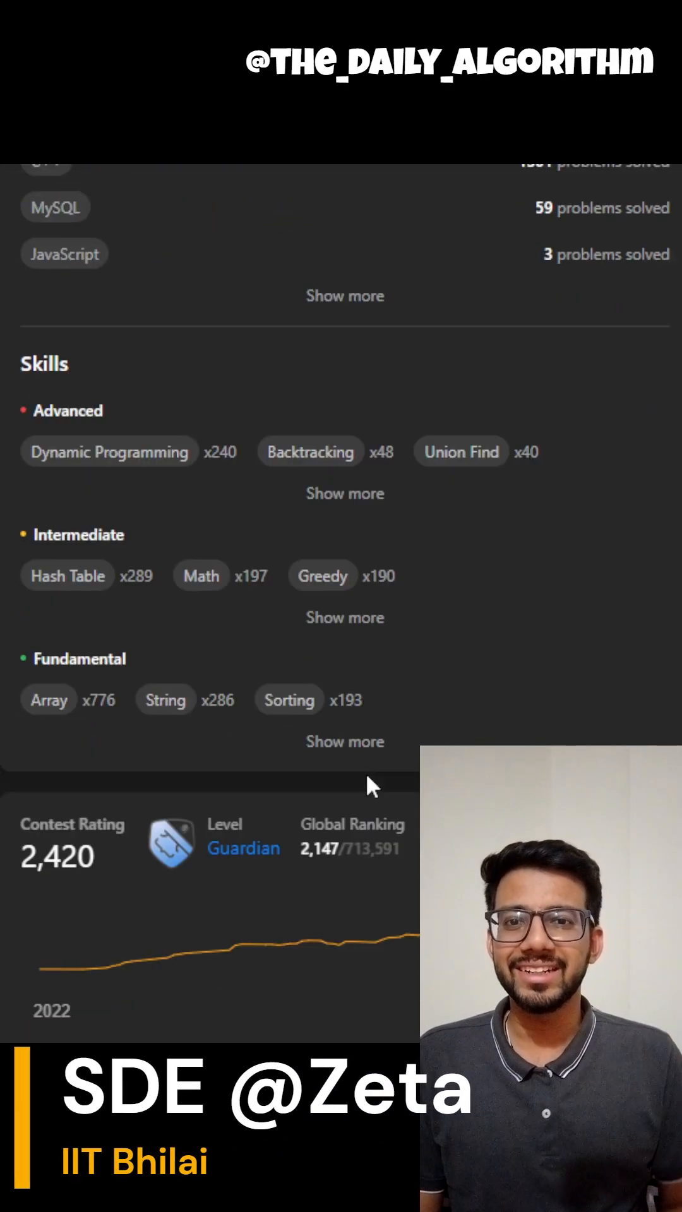
pyautogui.scroll(-3)
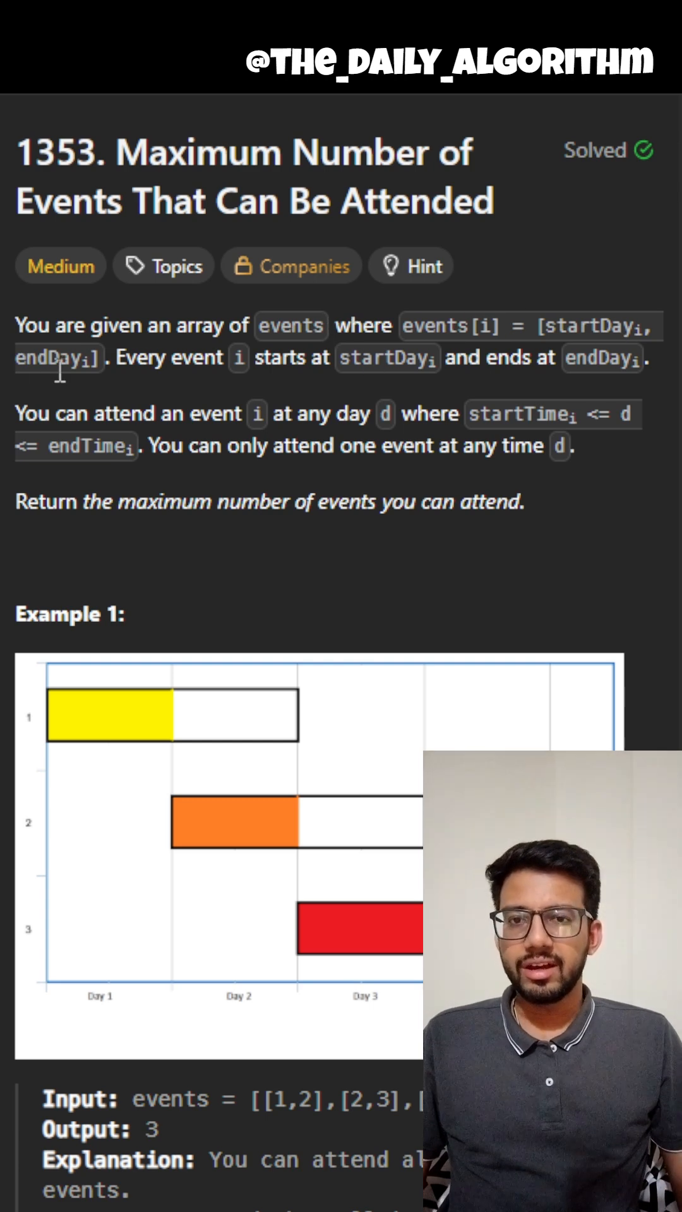
pyautogui.moveTo(256, 412)
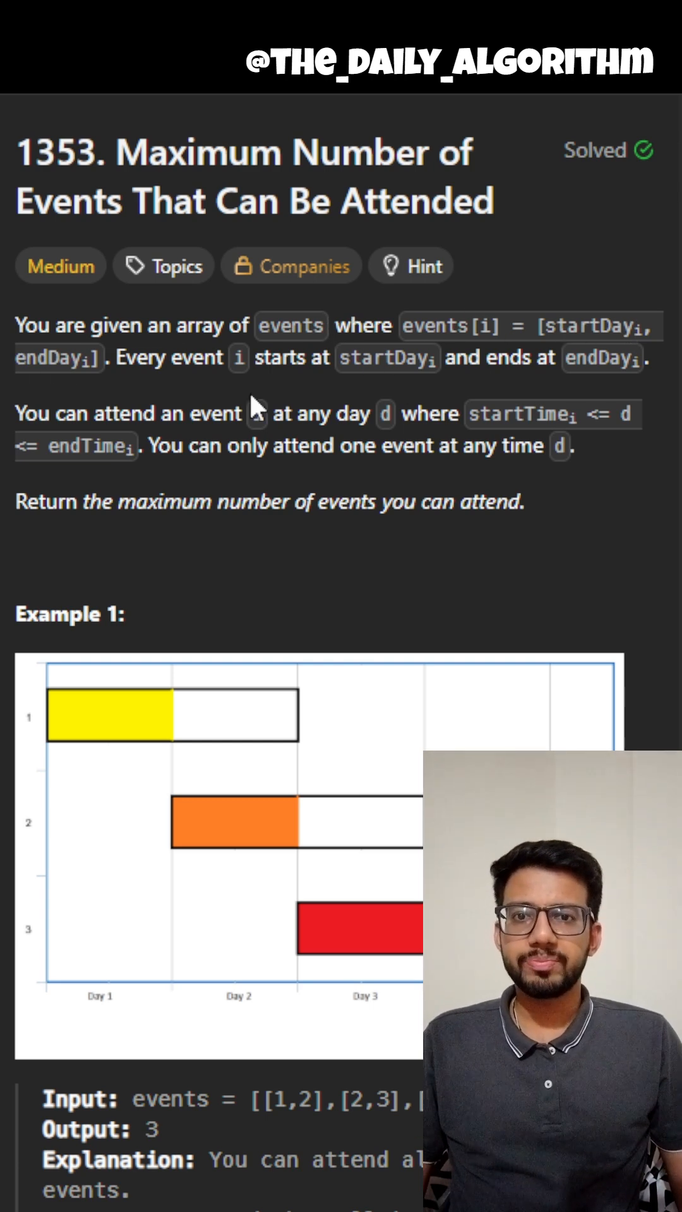
pyautogui.moveTo(69, 367)
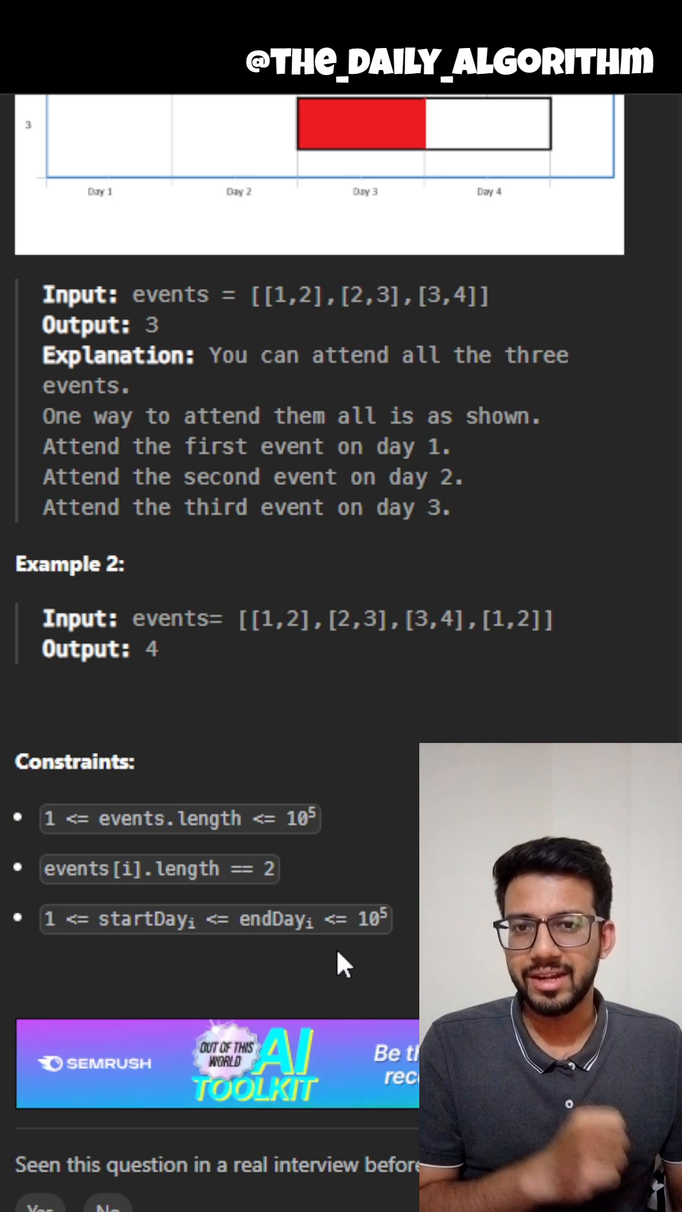
pyautogui.scroll(-3)
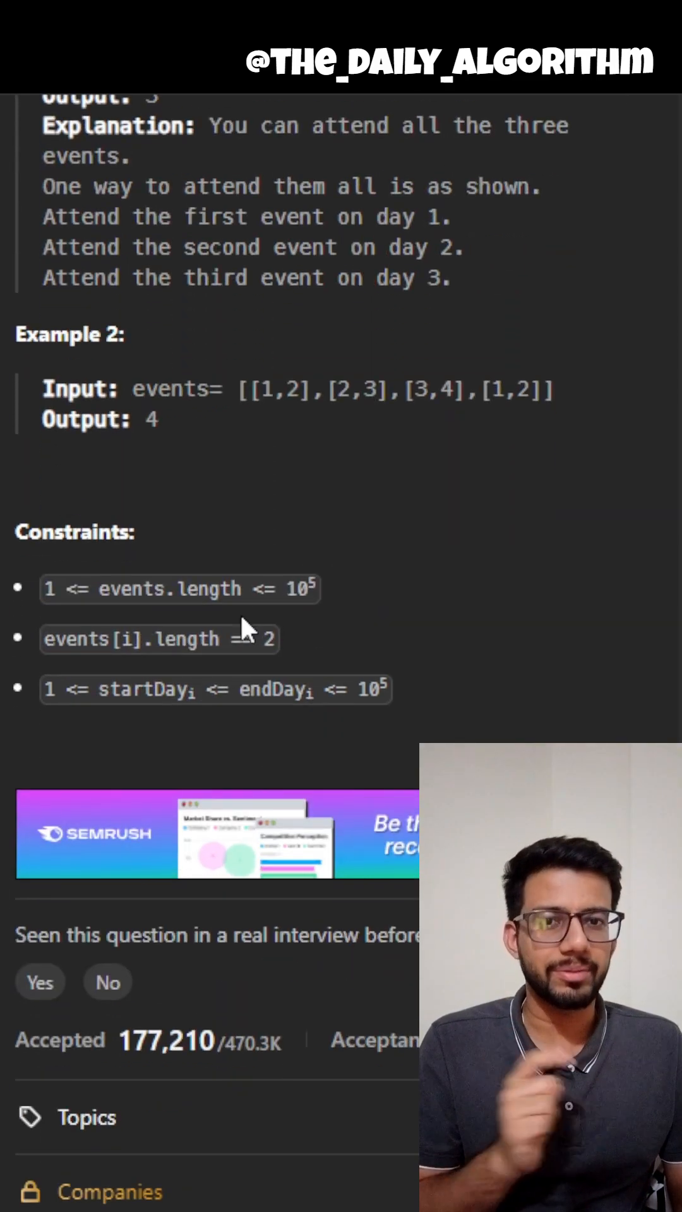
pyautogui.moveTo(237, 618)
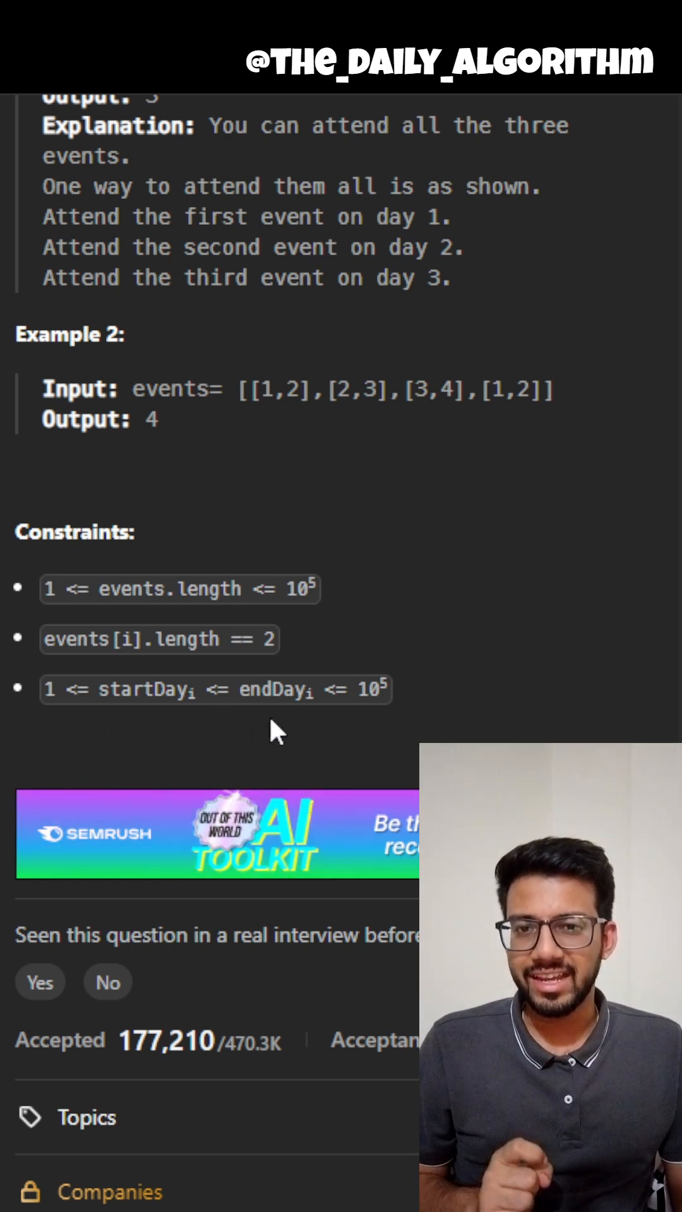
pyautogui.moveTo(379, 727)
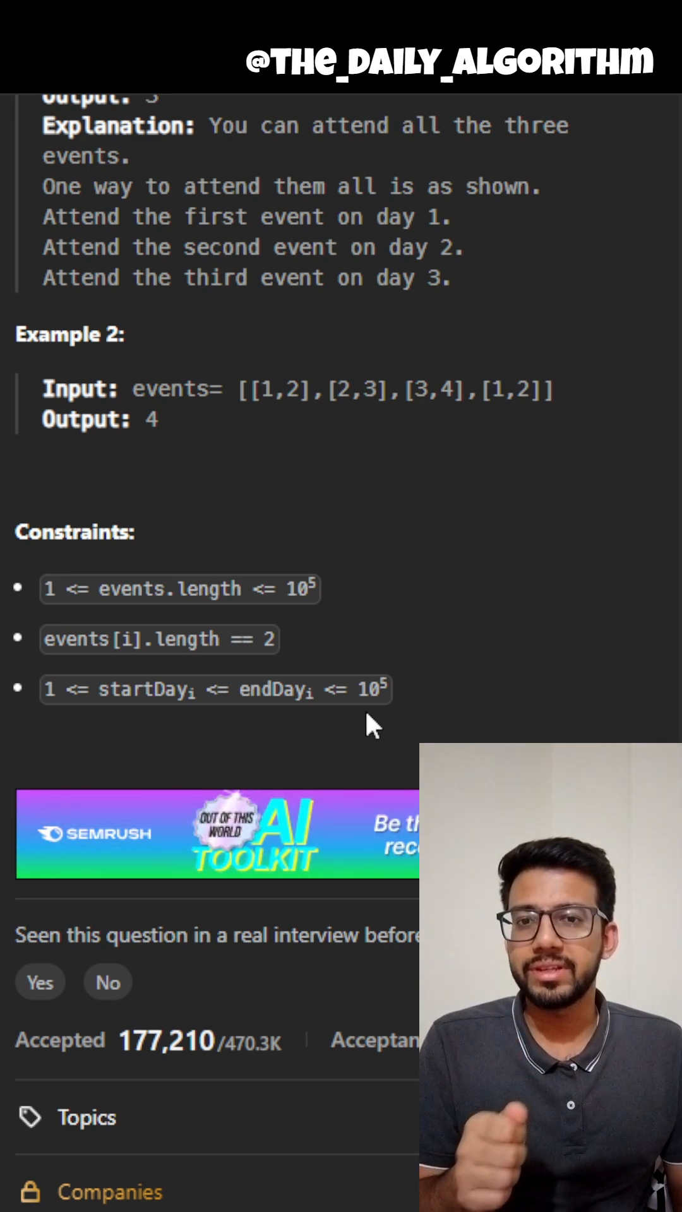
pyautogui.moveTo(485, 622)
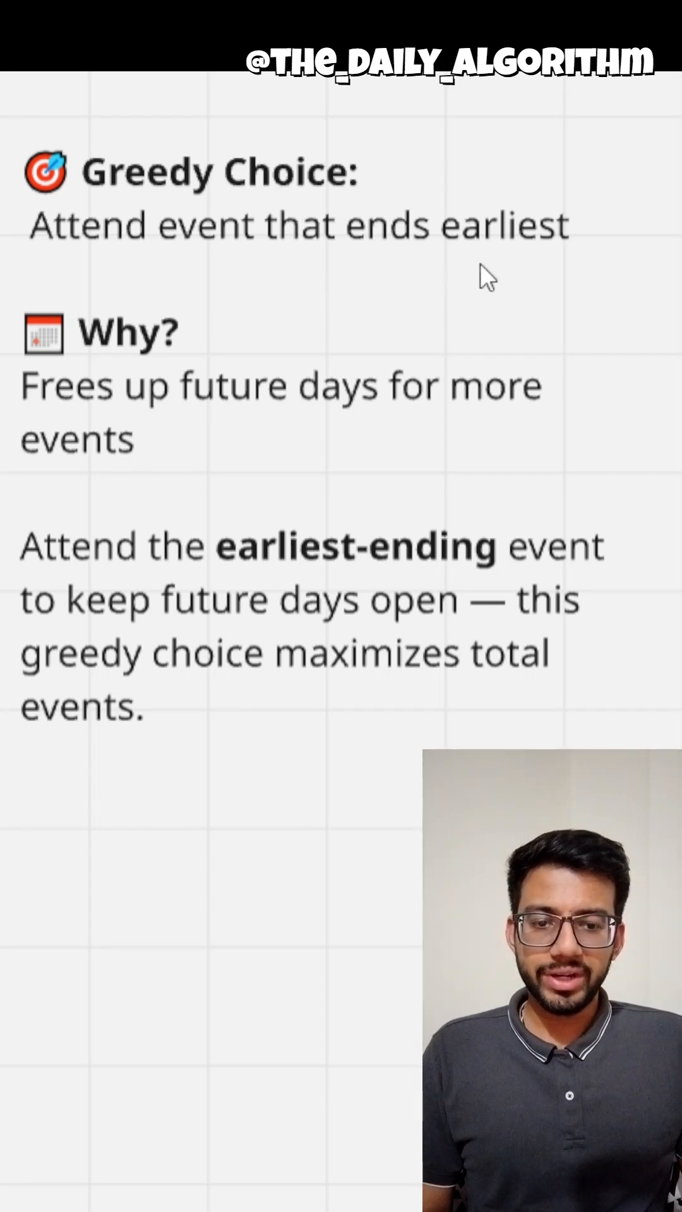
pyautogui.moveTo(101, 483)
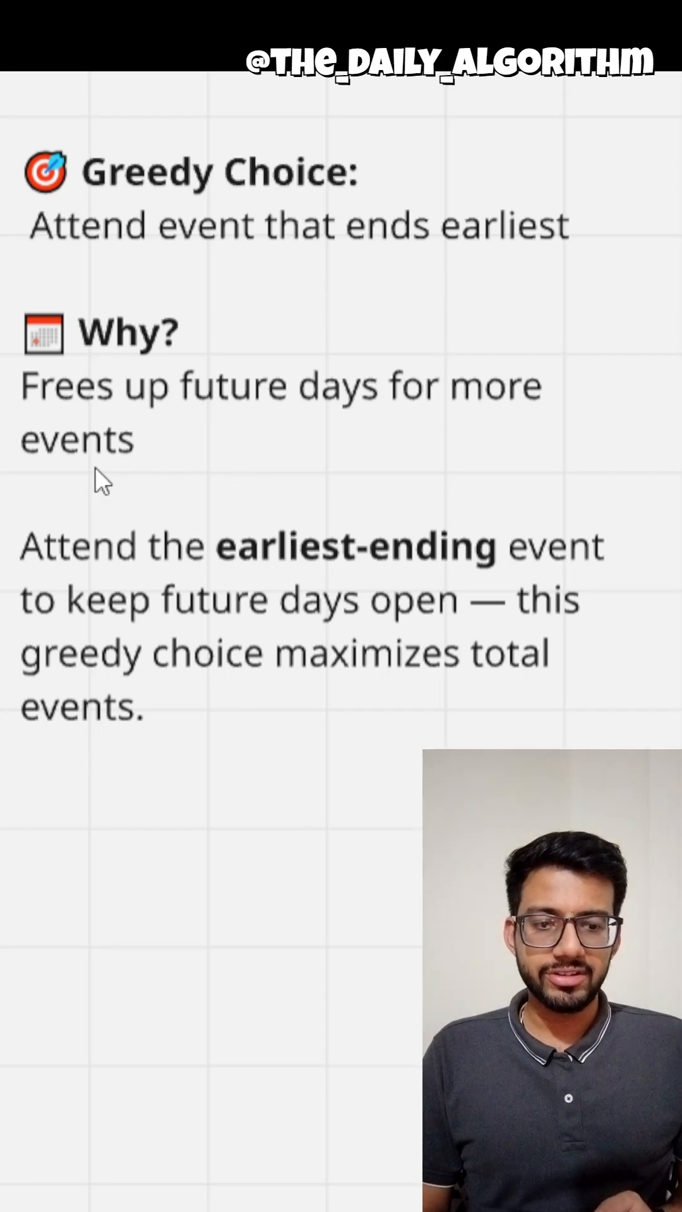
pyautogui.moveTo(471, 452)
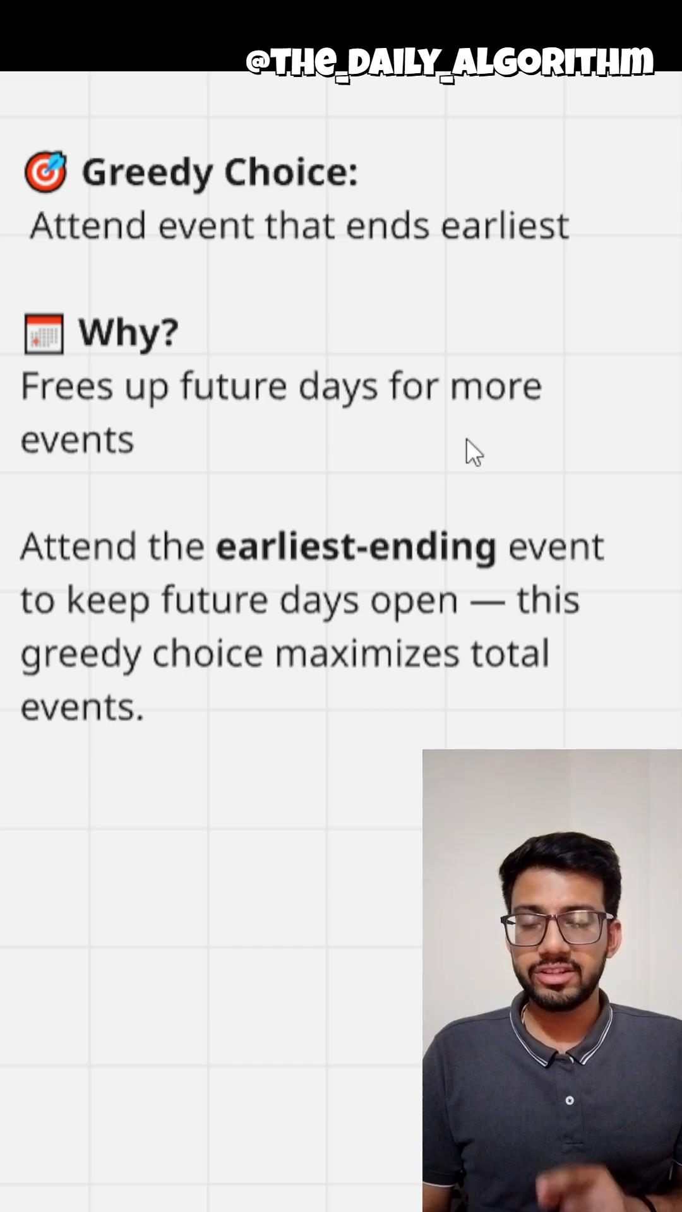
pyautogui.moveTo(210, 890)
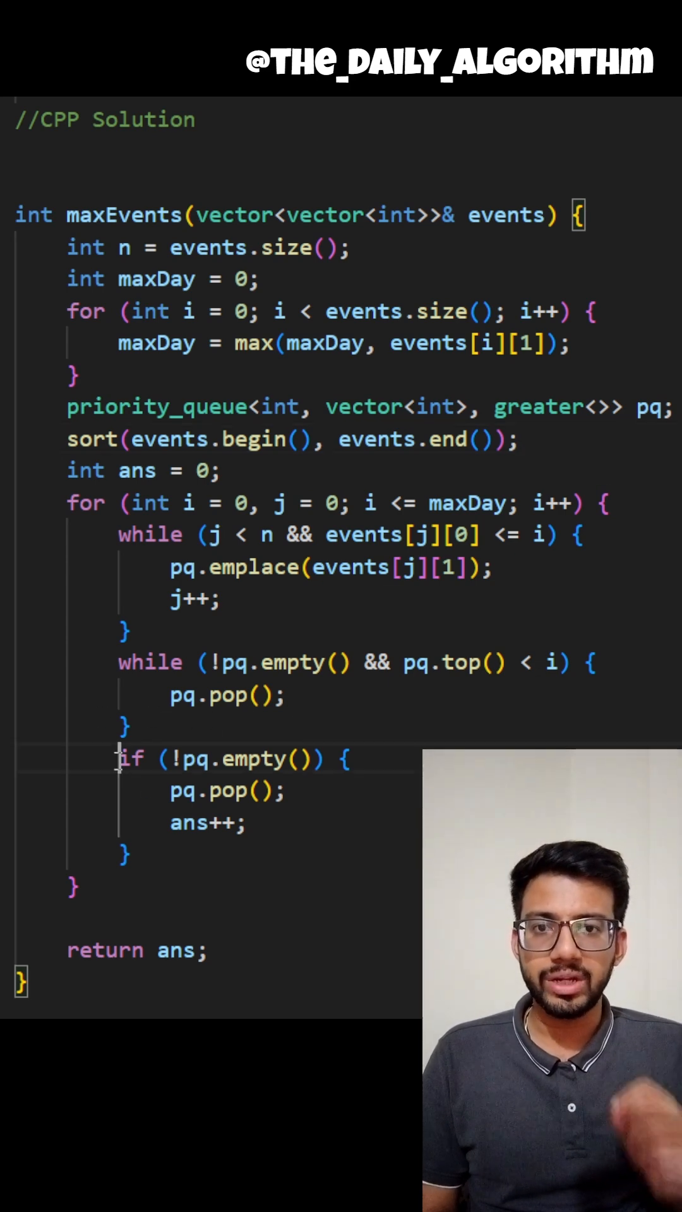
# Step: Highlight the if (!pq.empty()) block that pops the heap and increments the count
pyautogui.moveTo(120, 759); pyautogui.dragTo(127, 855)
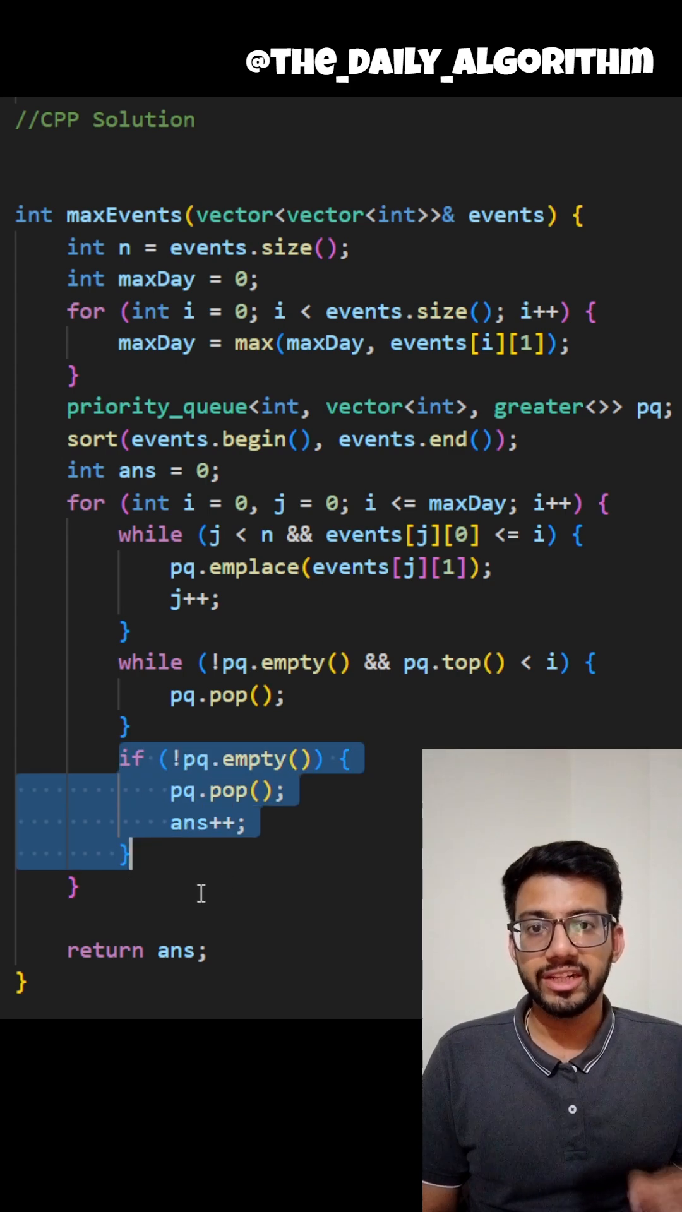